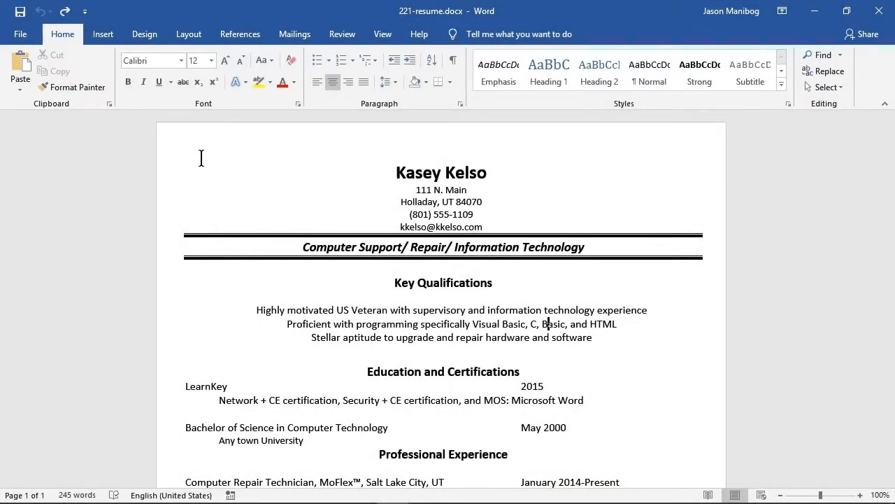
Scroll through the resume to reach the first job title and its date range
scroll("down", 3)
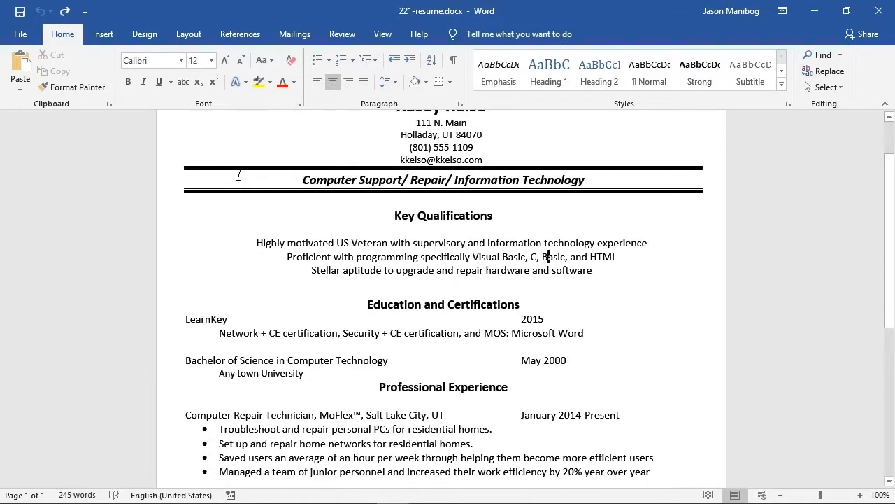
scroll("down", 3)
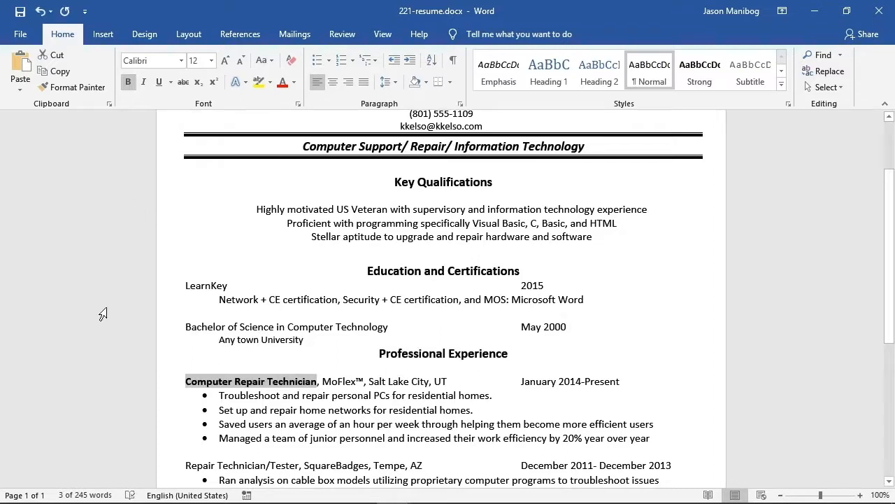
mouse_move(515, 378)
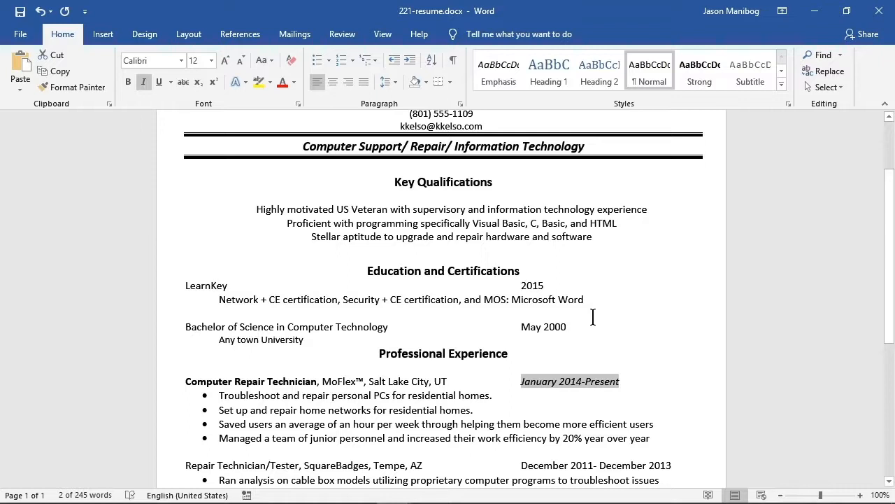
scroll("up", 3)
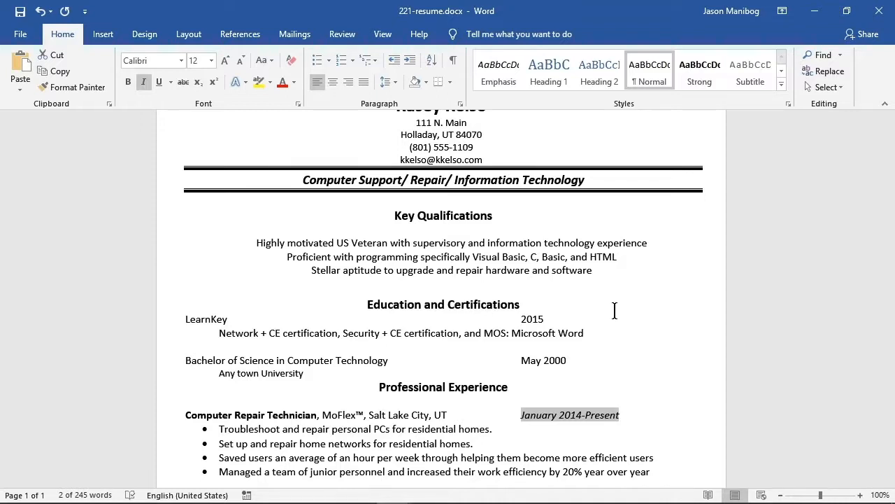
mouse_move(826, 87)
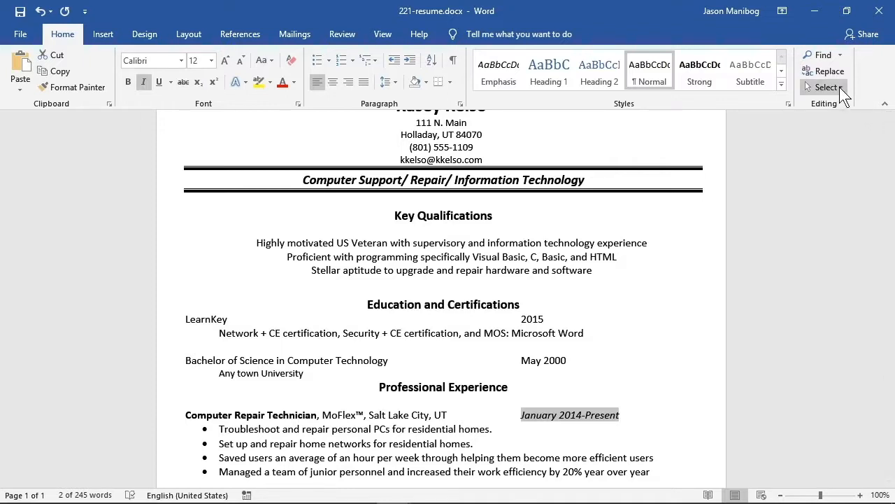
Select the whole resume and set its font to Arial
left_click(828, 87)
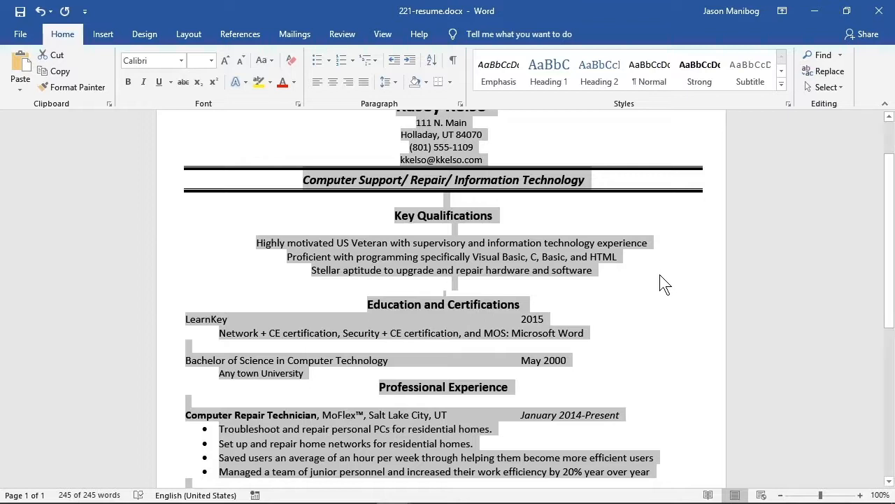
mouse_move(565, 246)
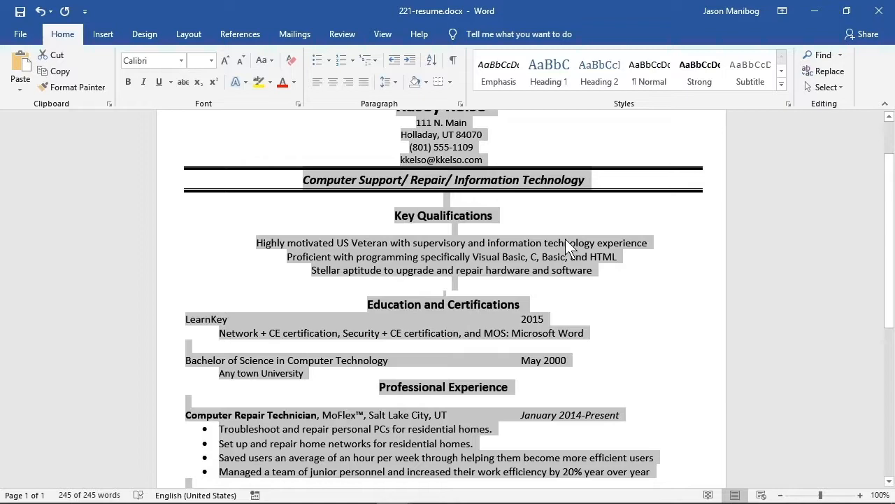
left_click(182, 60)
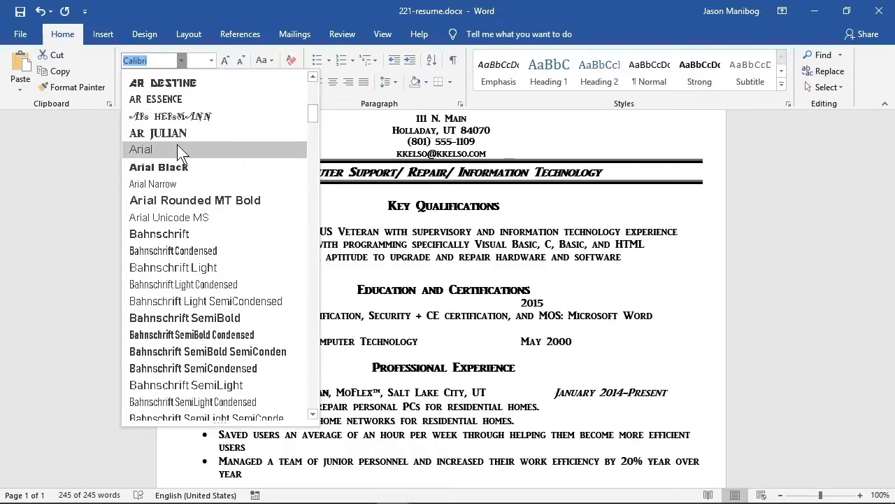
left_click(140, 148)
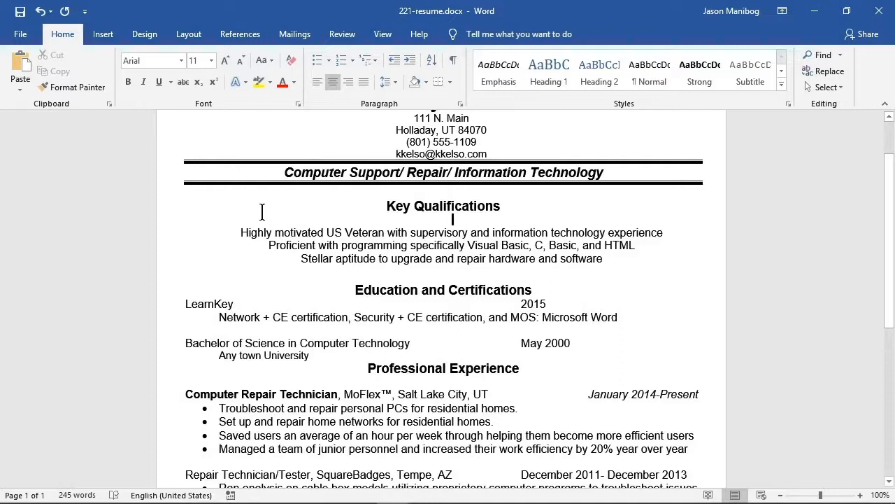
scroll("up", 3)
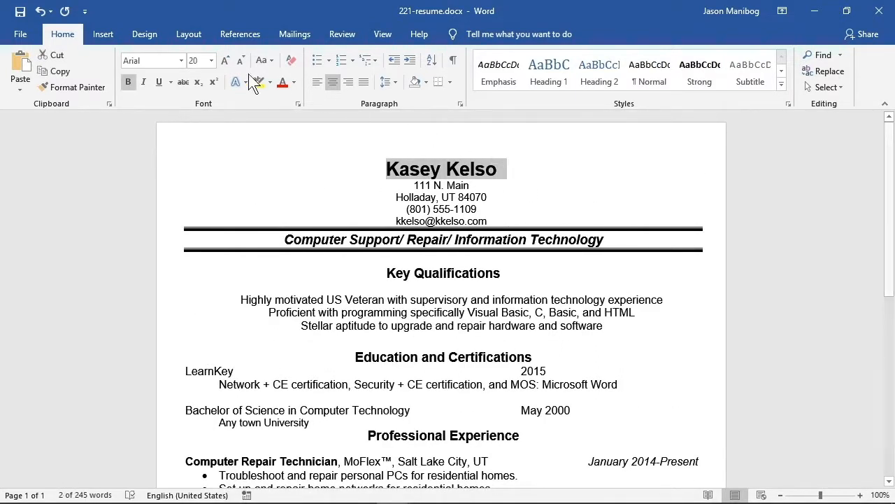
left_click(210, 60)
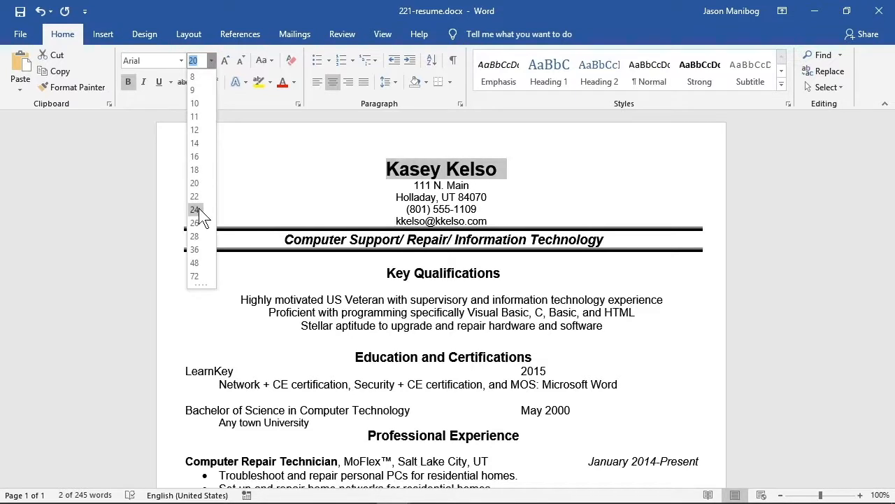
left_click(195, 210)
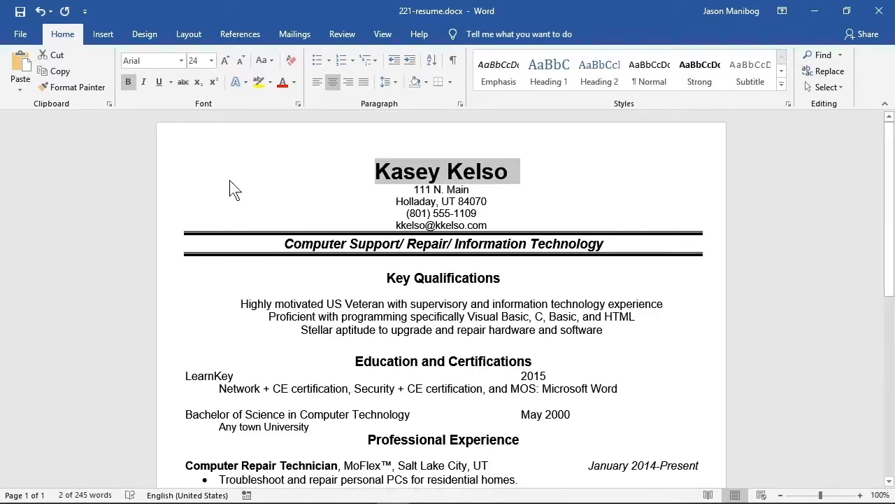
mouse_move(226, 61)
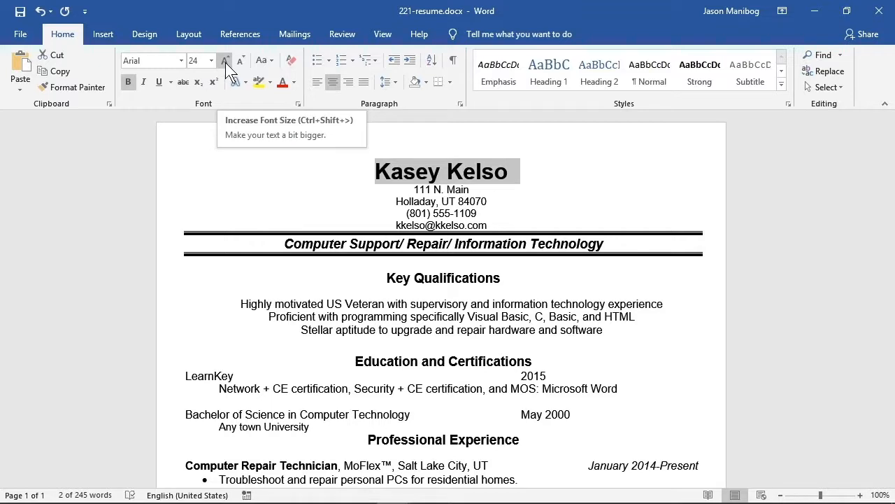
left_click(223, 60)
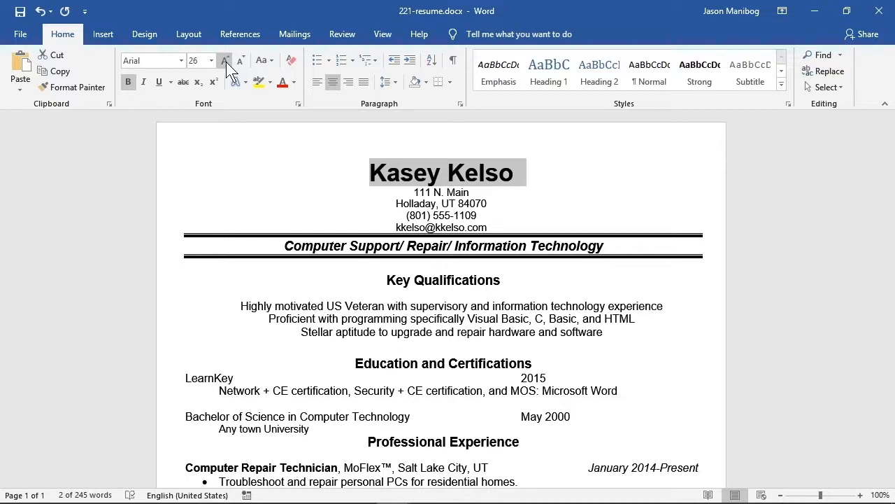
mouse_move(241, 62)
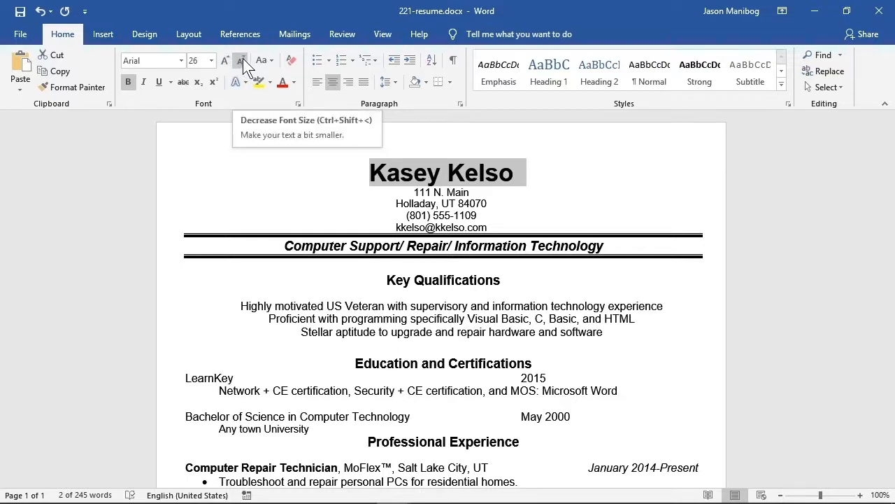
left_click(241, 60)
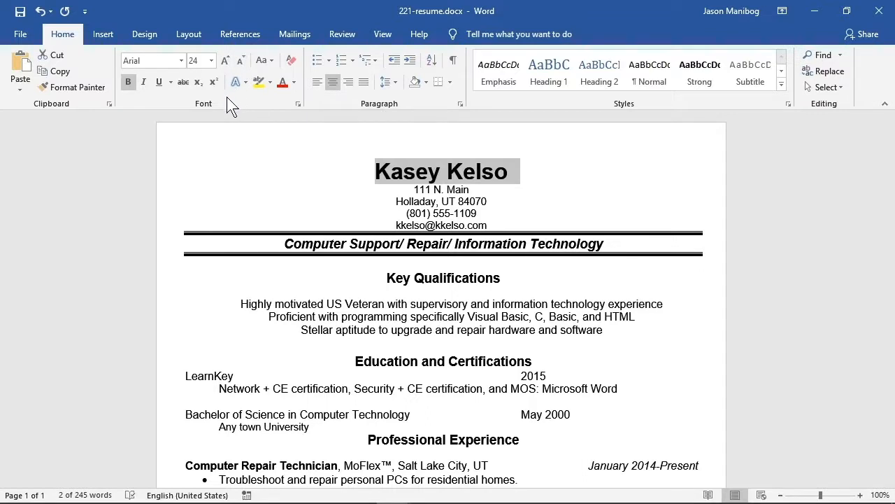
scroll("down", 3)
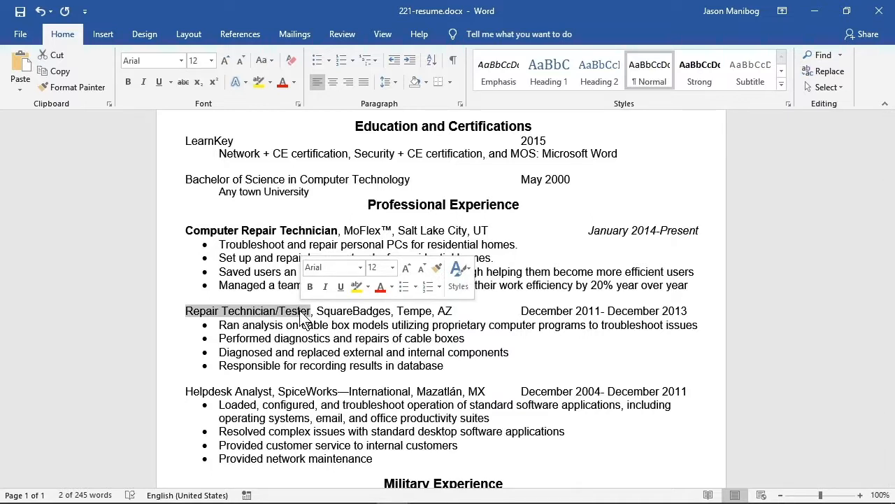
mouse_move(311, 287)
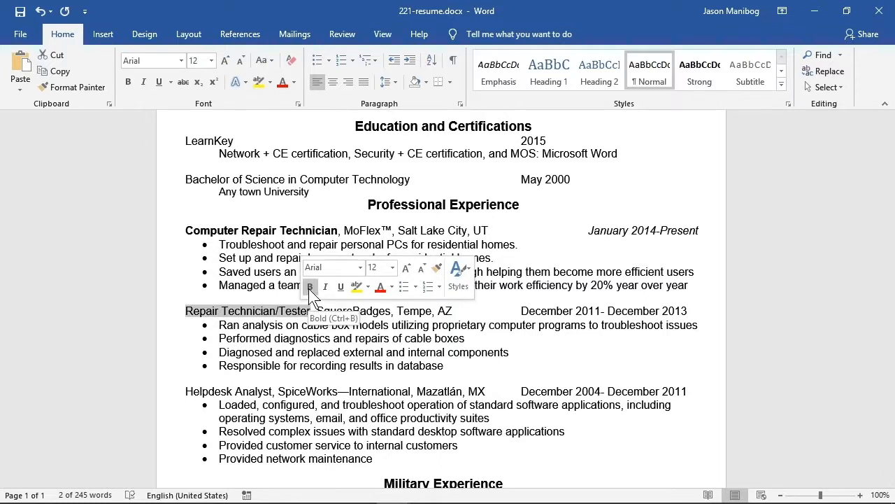
Bold Repair Technician/Tester via the mini toolbar and select its December 2011–December 2013 dates
left_click(311, 287)
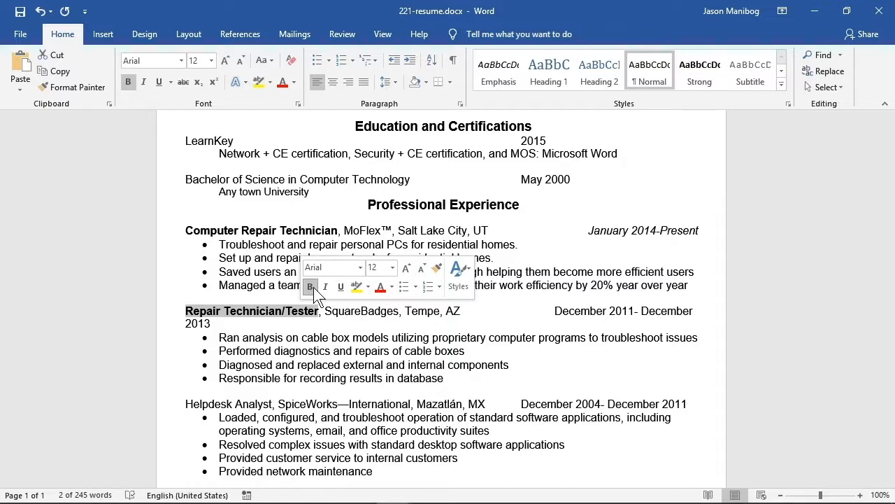
left_click(557, 310)
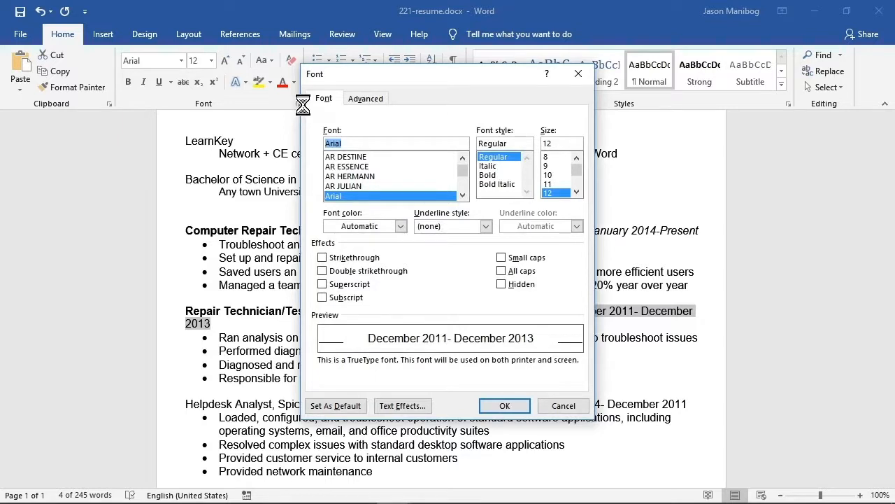
Choose Italic font style for the date range and browse the Underline style and Font color lists
left_click(487, 165)
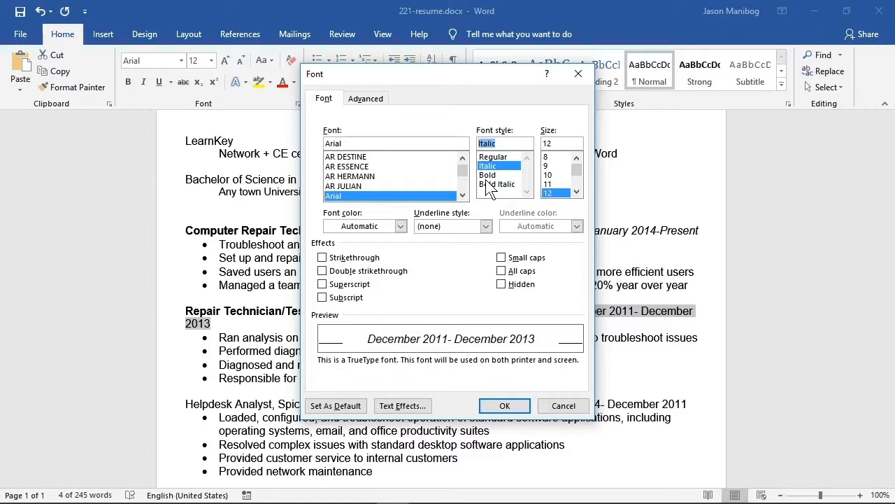
mouse_move(535, 280)
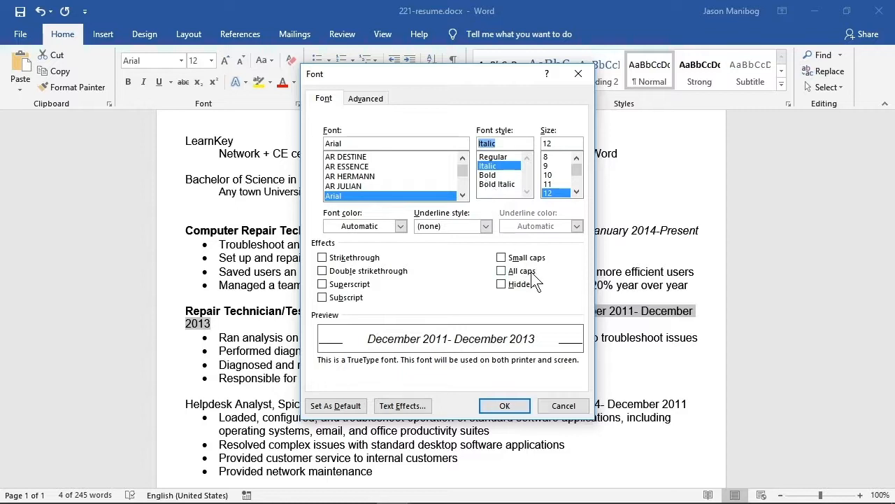
mouse_move(495, 251)
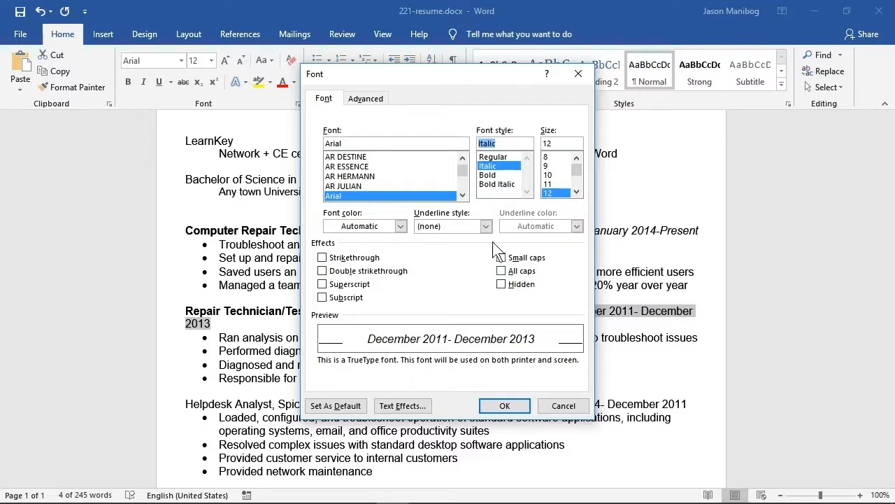
left_click(487, 225)
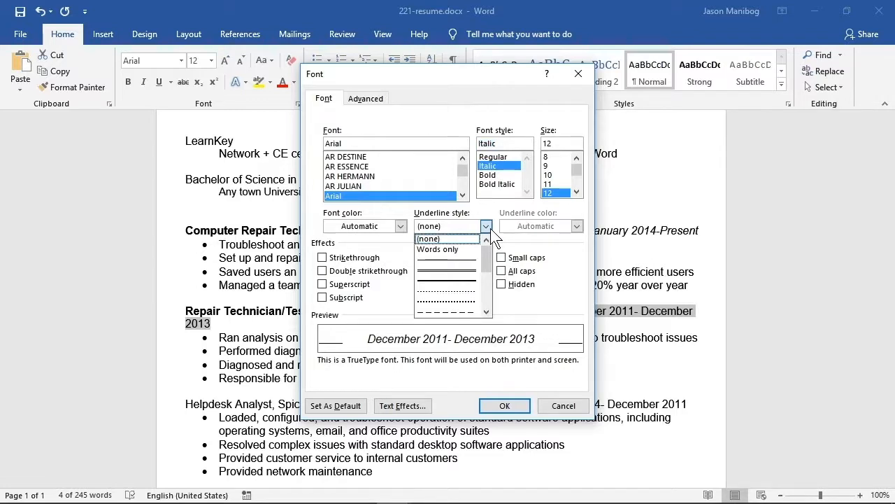
left_click(400, 226)
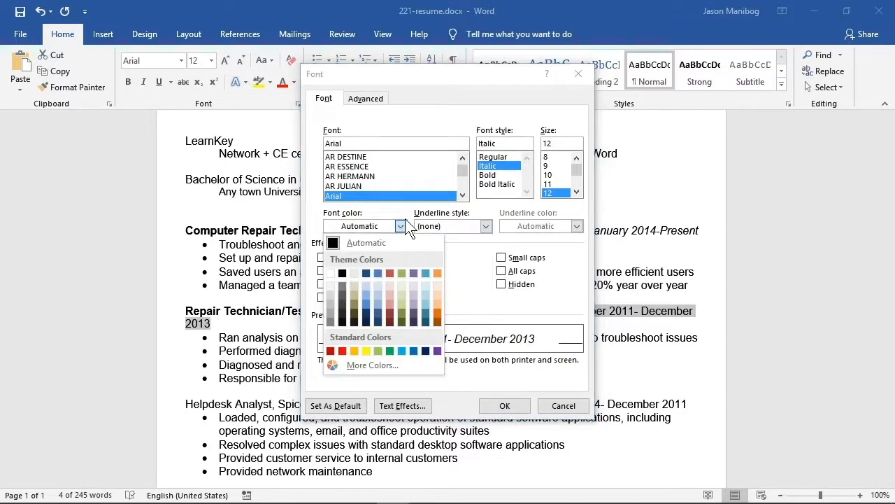
mouse_move(451, 117)
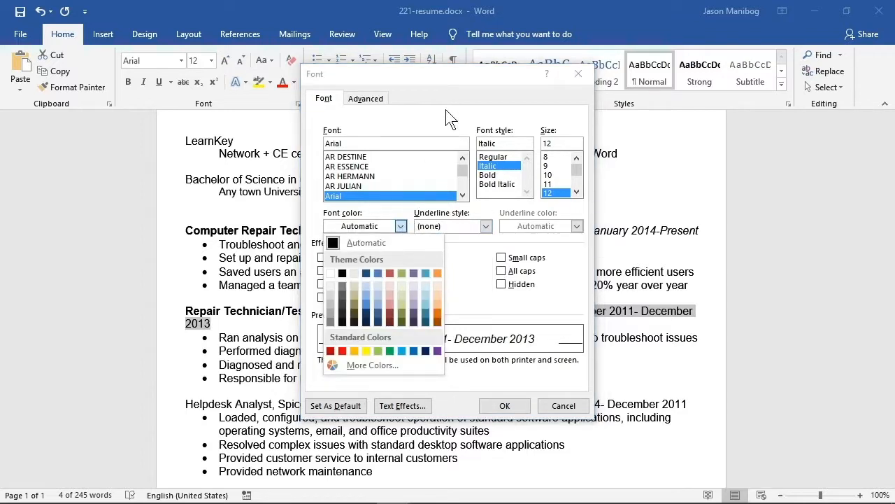